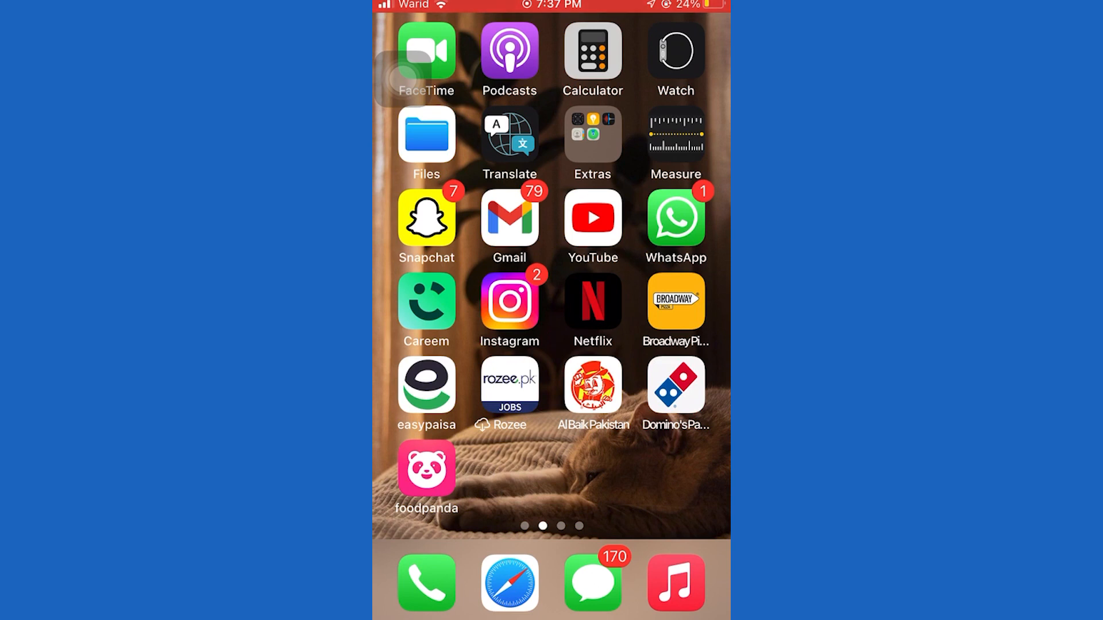
- Launch Instagram from the Home Screen and scroll through several home feed posts
click(508, 301)
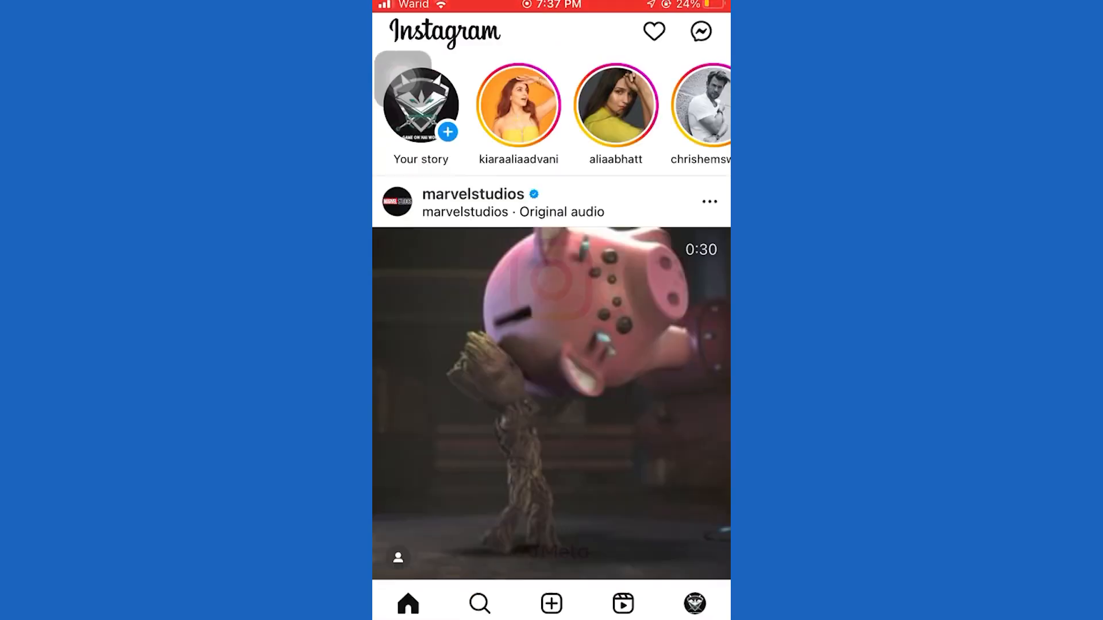
scroll(up, 3)
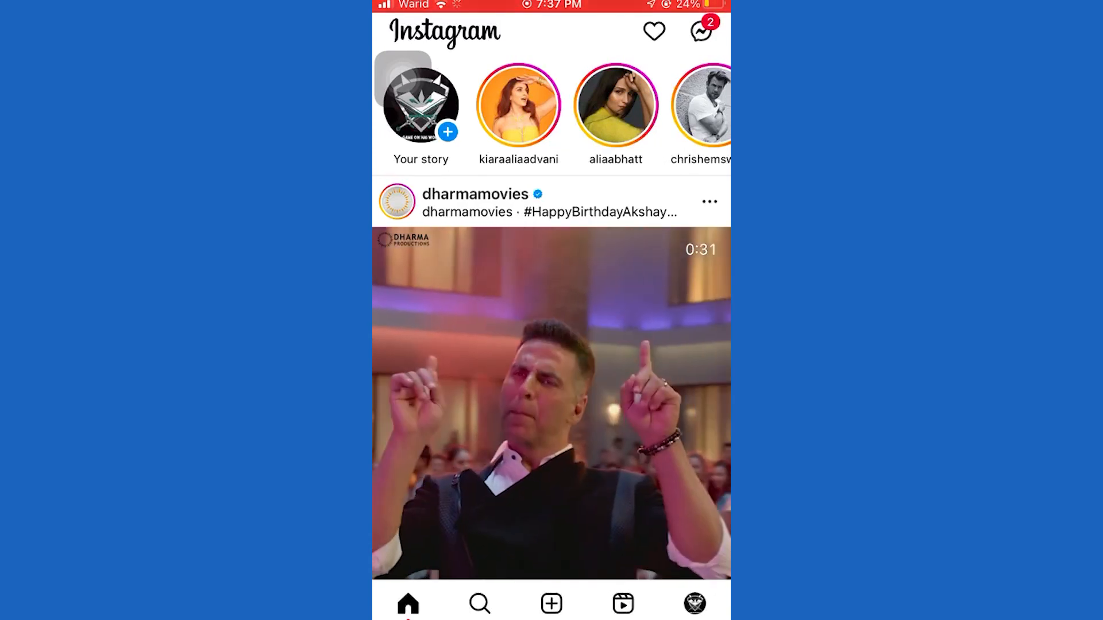
scroll(up, 3)
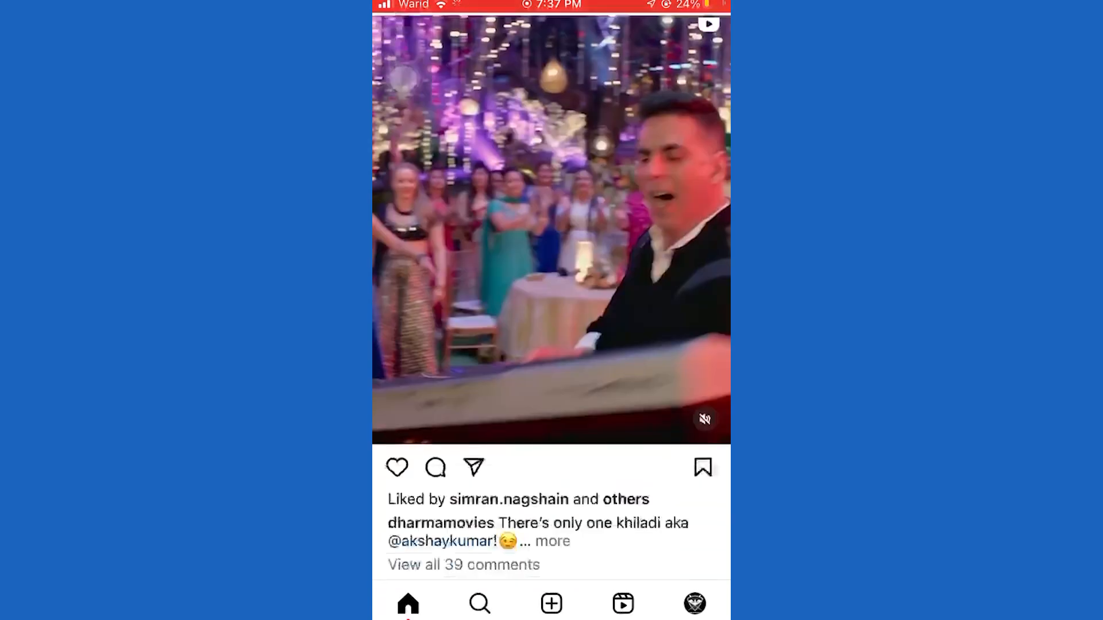
scroll(down, 3)
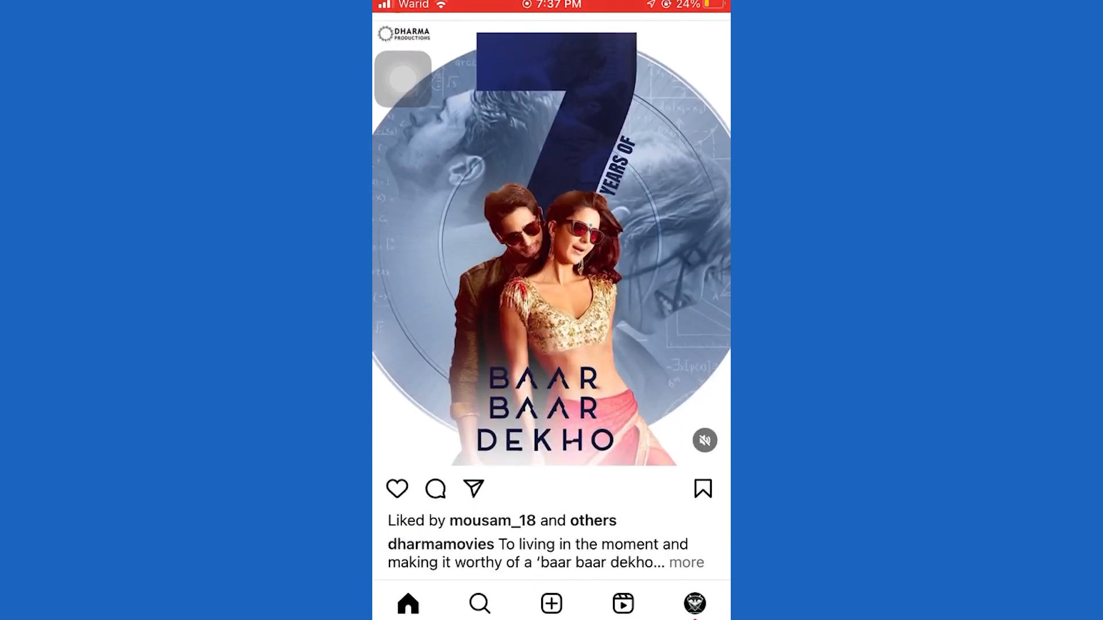
- Go to your own profile and open its hamburger account menu
click(695, 603)
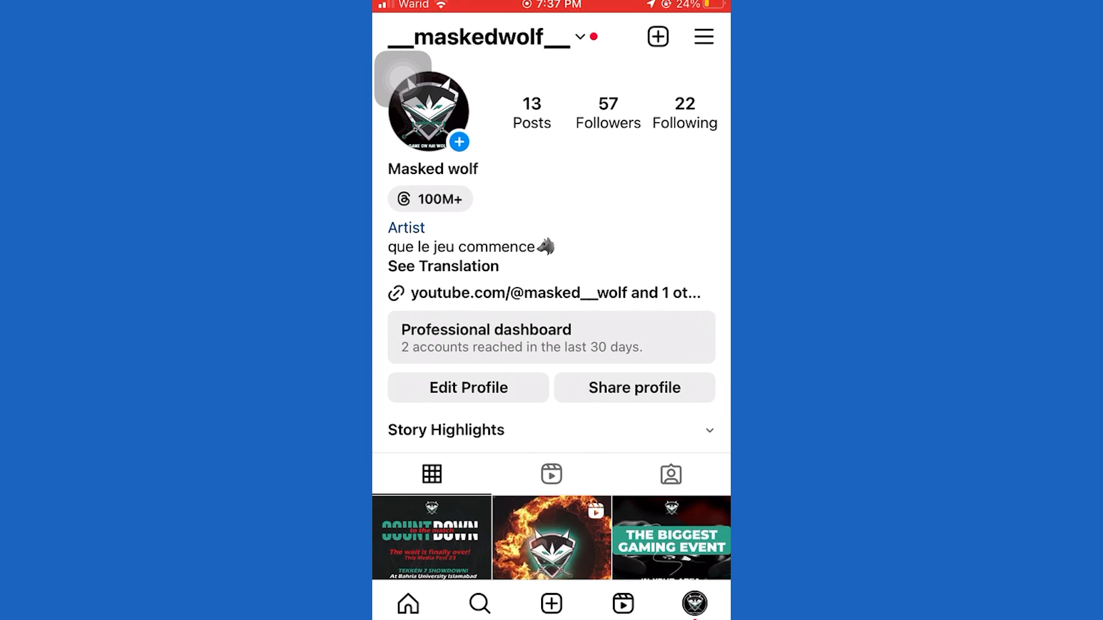
click(703, 37)
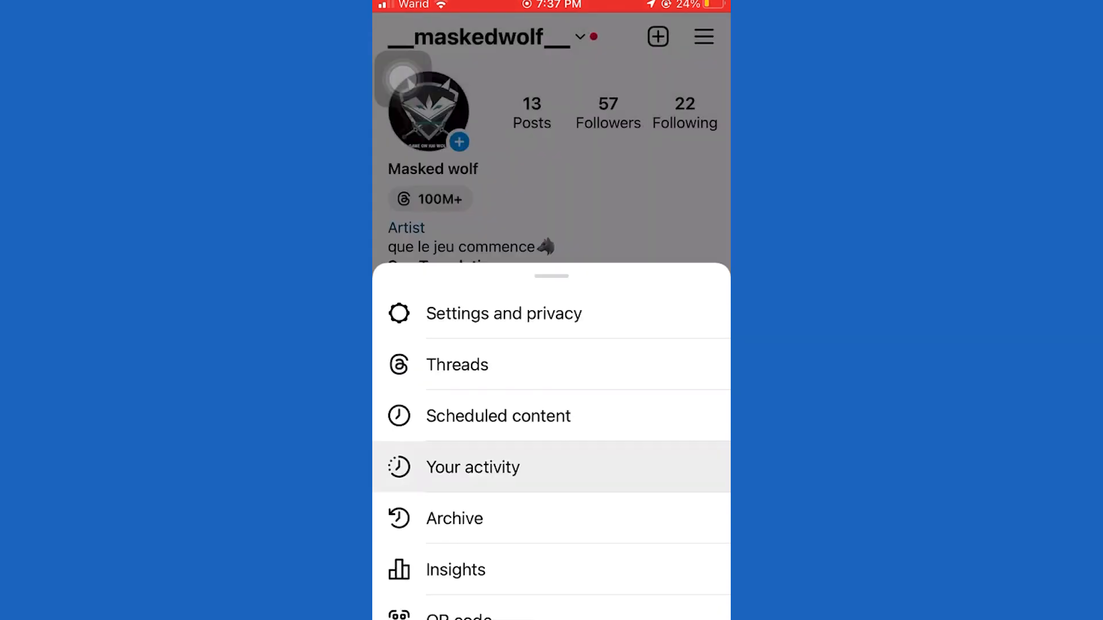
- Go to Your activity, scroll to How you use Instagram, and open Recent searches
click(473, 467)
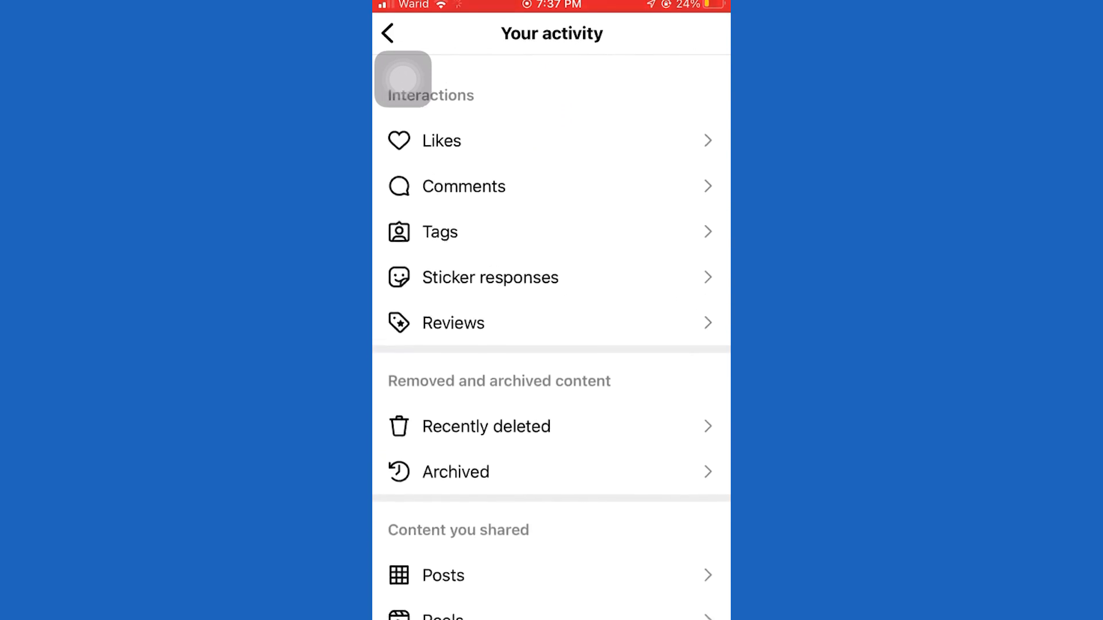
scroll(up, 3)
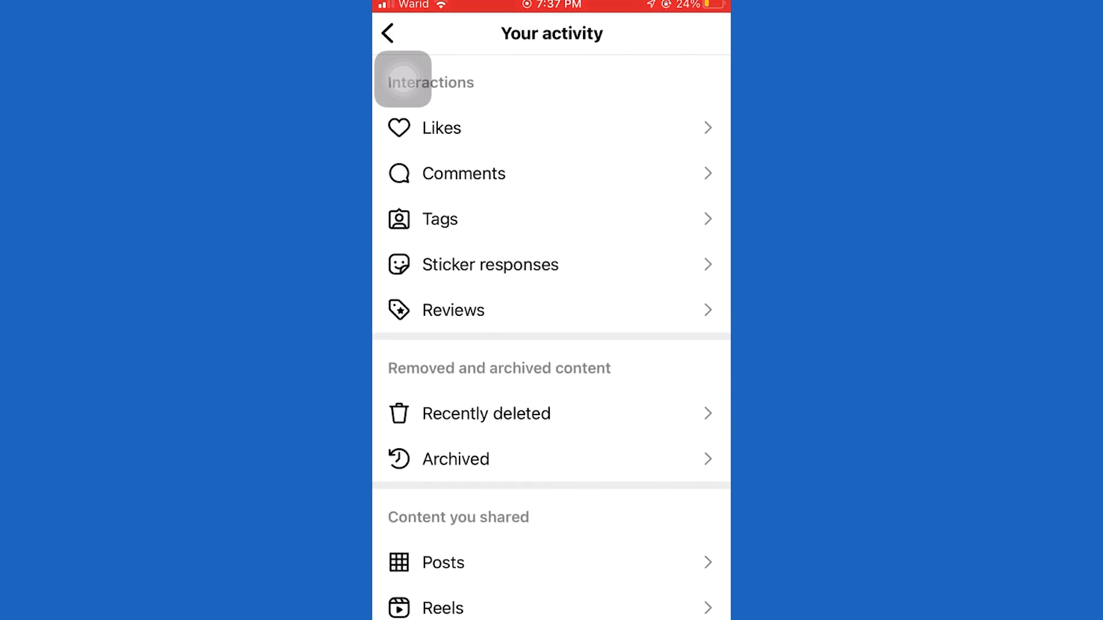
scroll(down, 3)
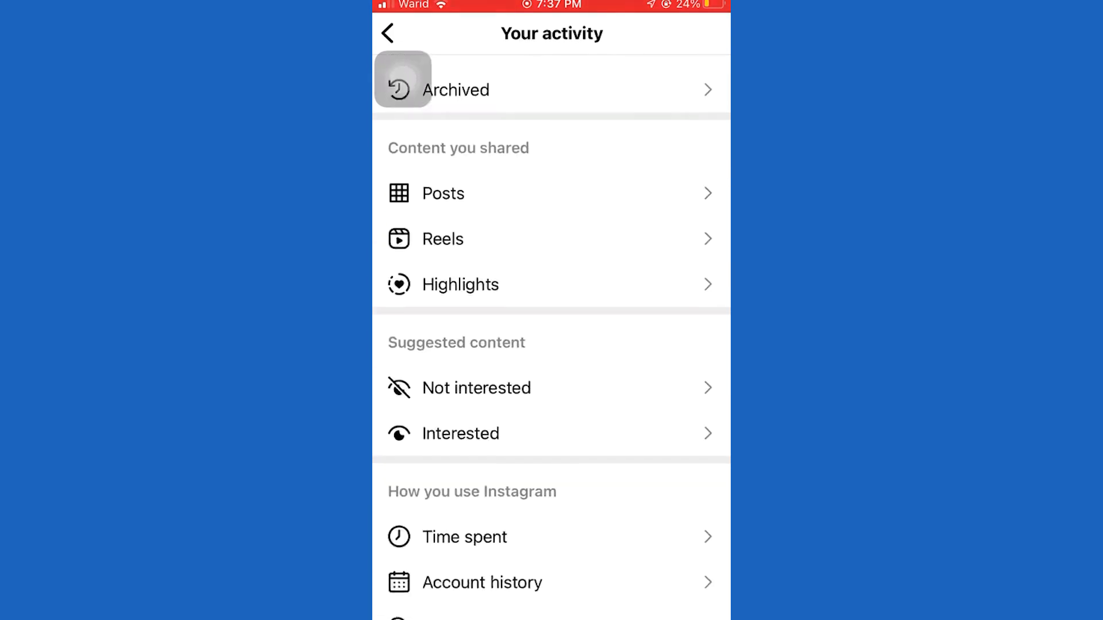
scroll(down, 3)
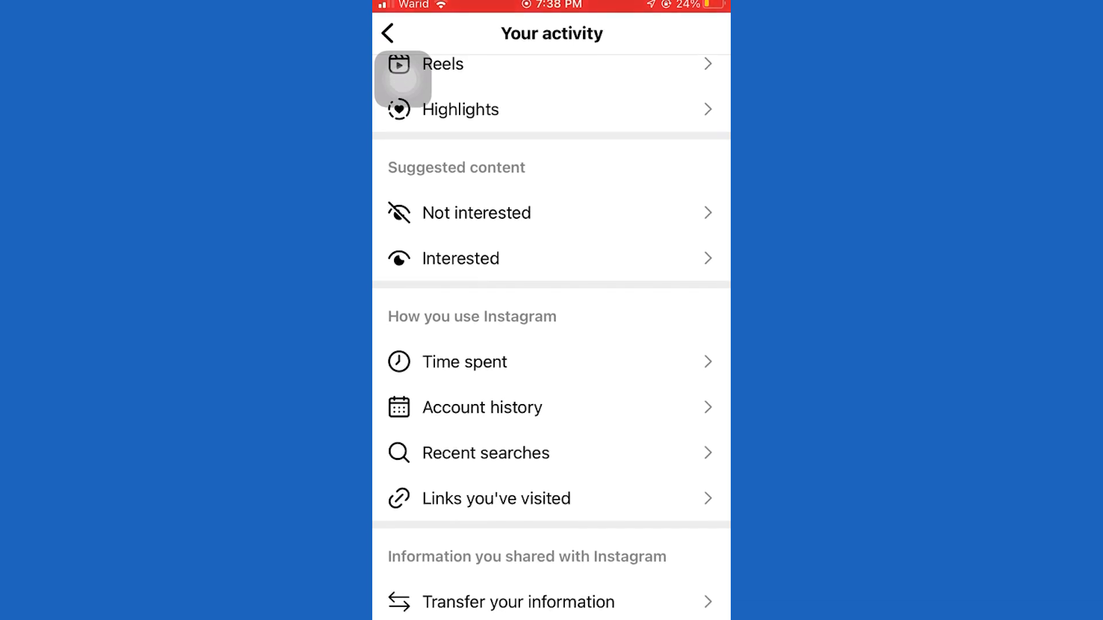
click(485, 453)
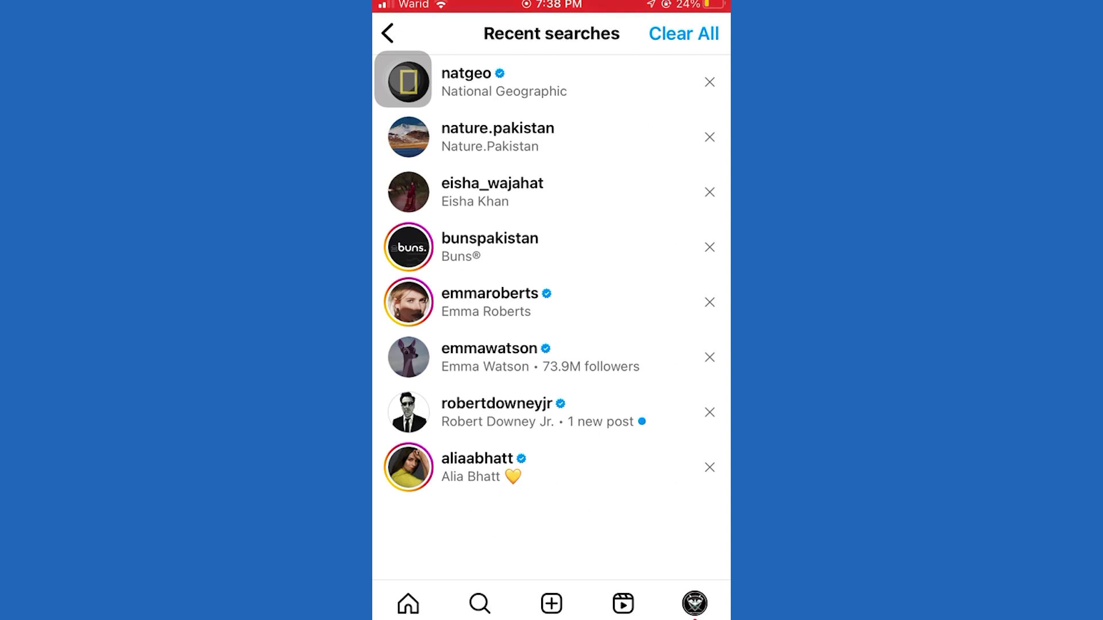
click(709, 192)
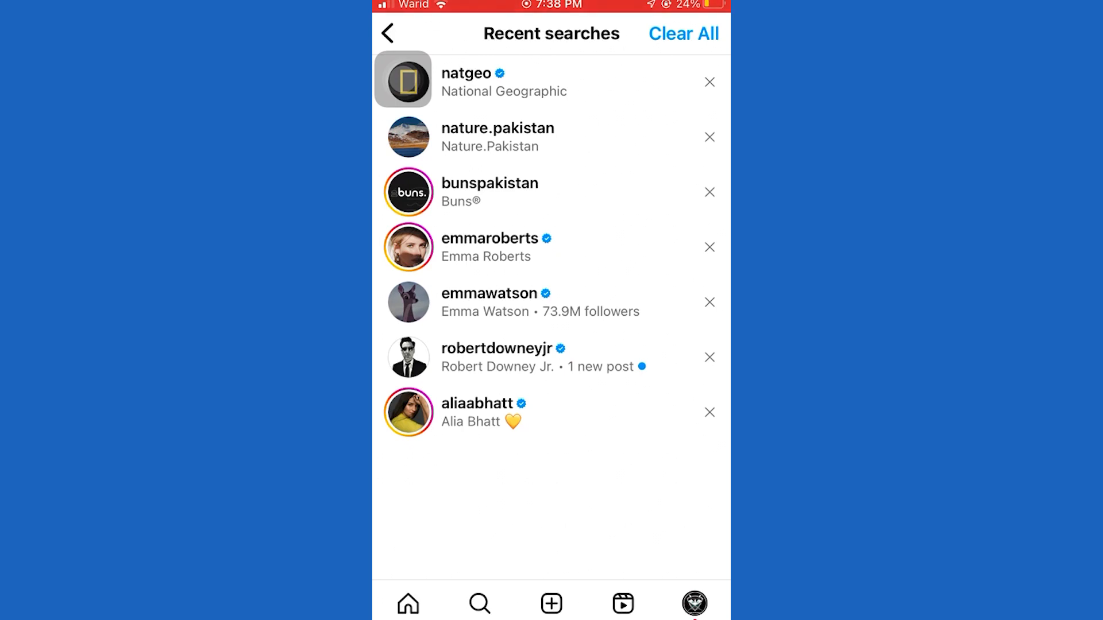
click(683, 34)
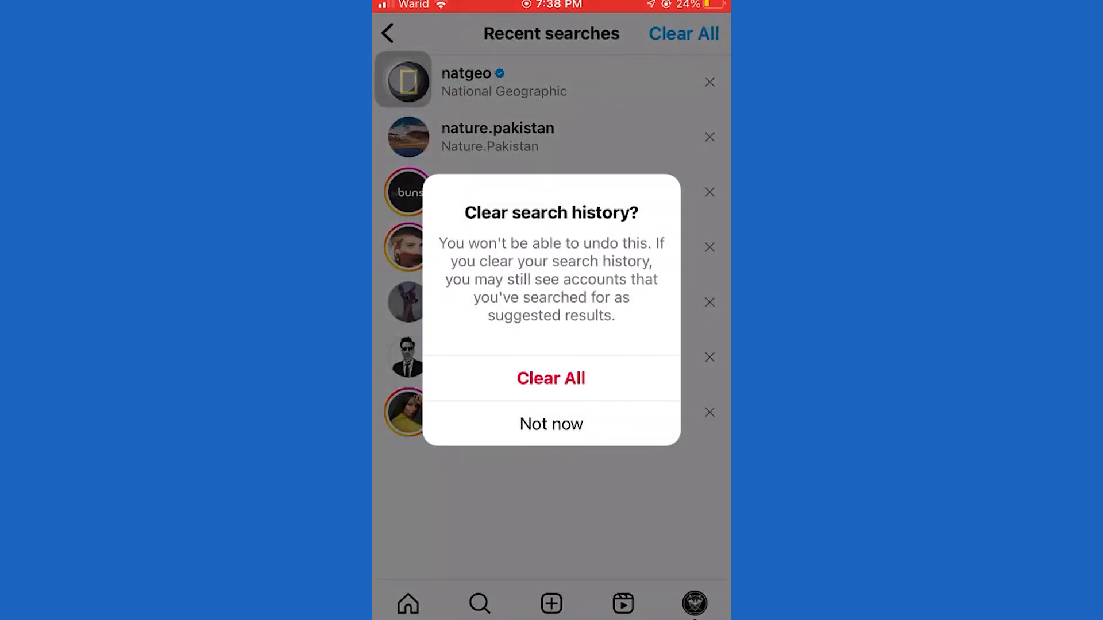
click(551, 378)
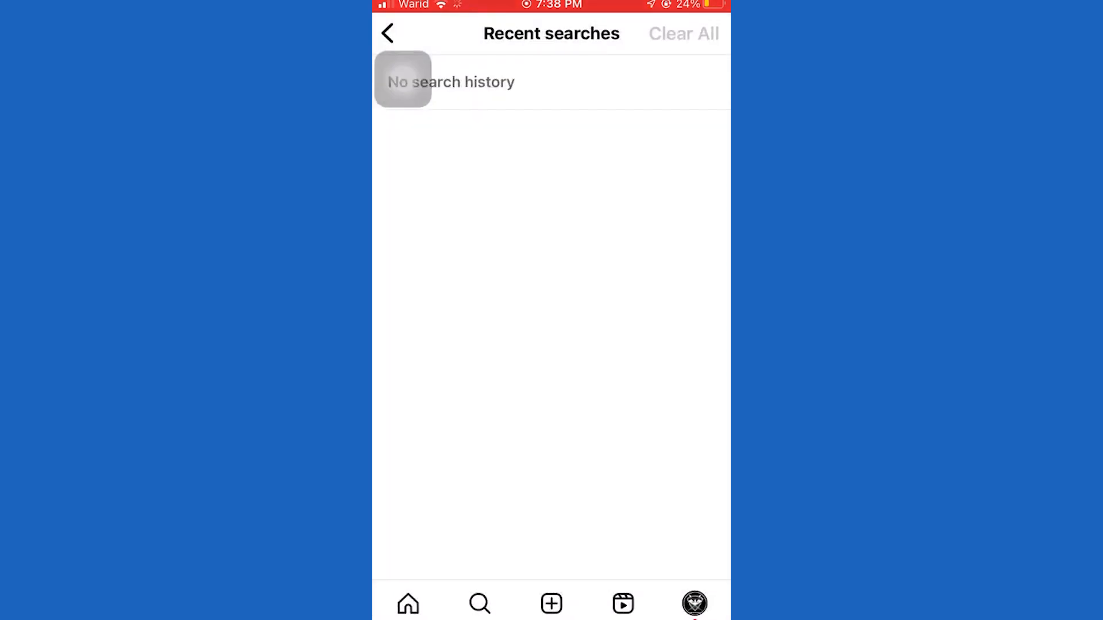